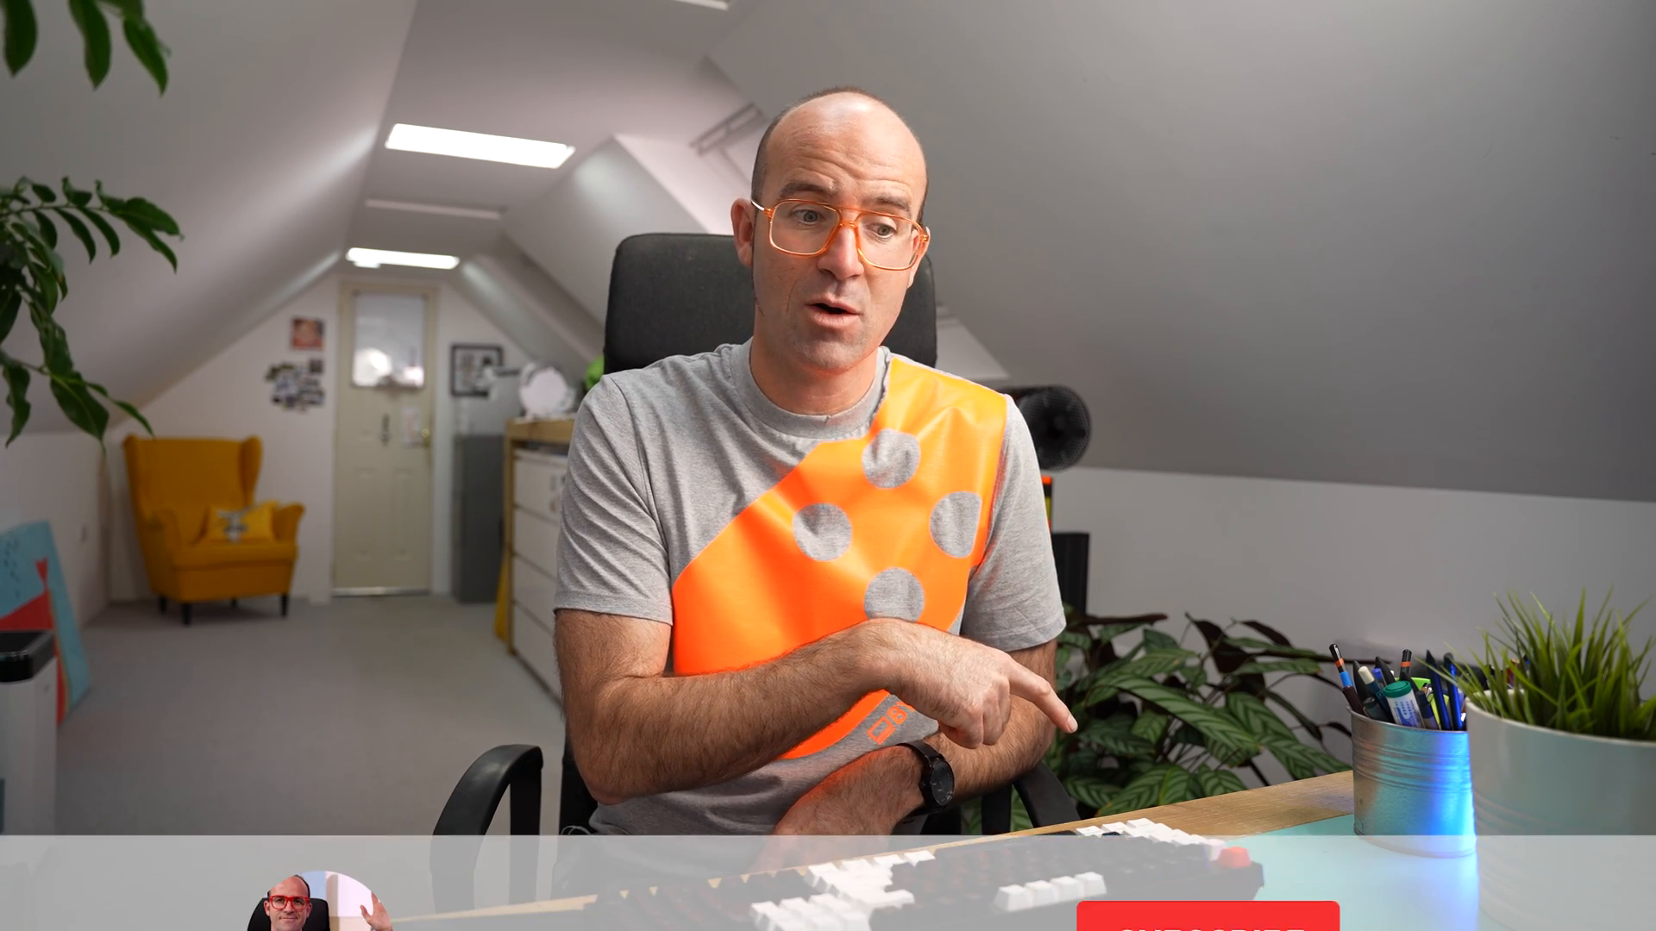
{"action": "left_click", "coordinate": [1225, 819]}
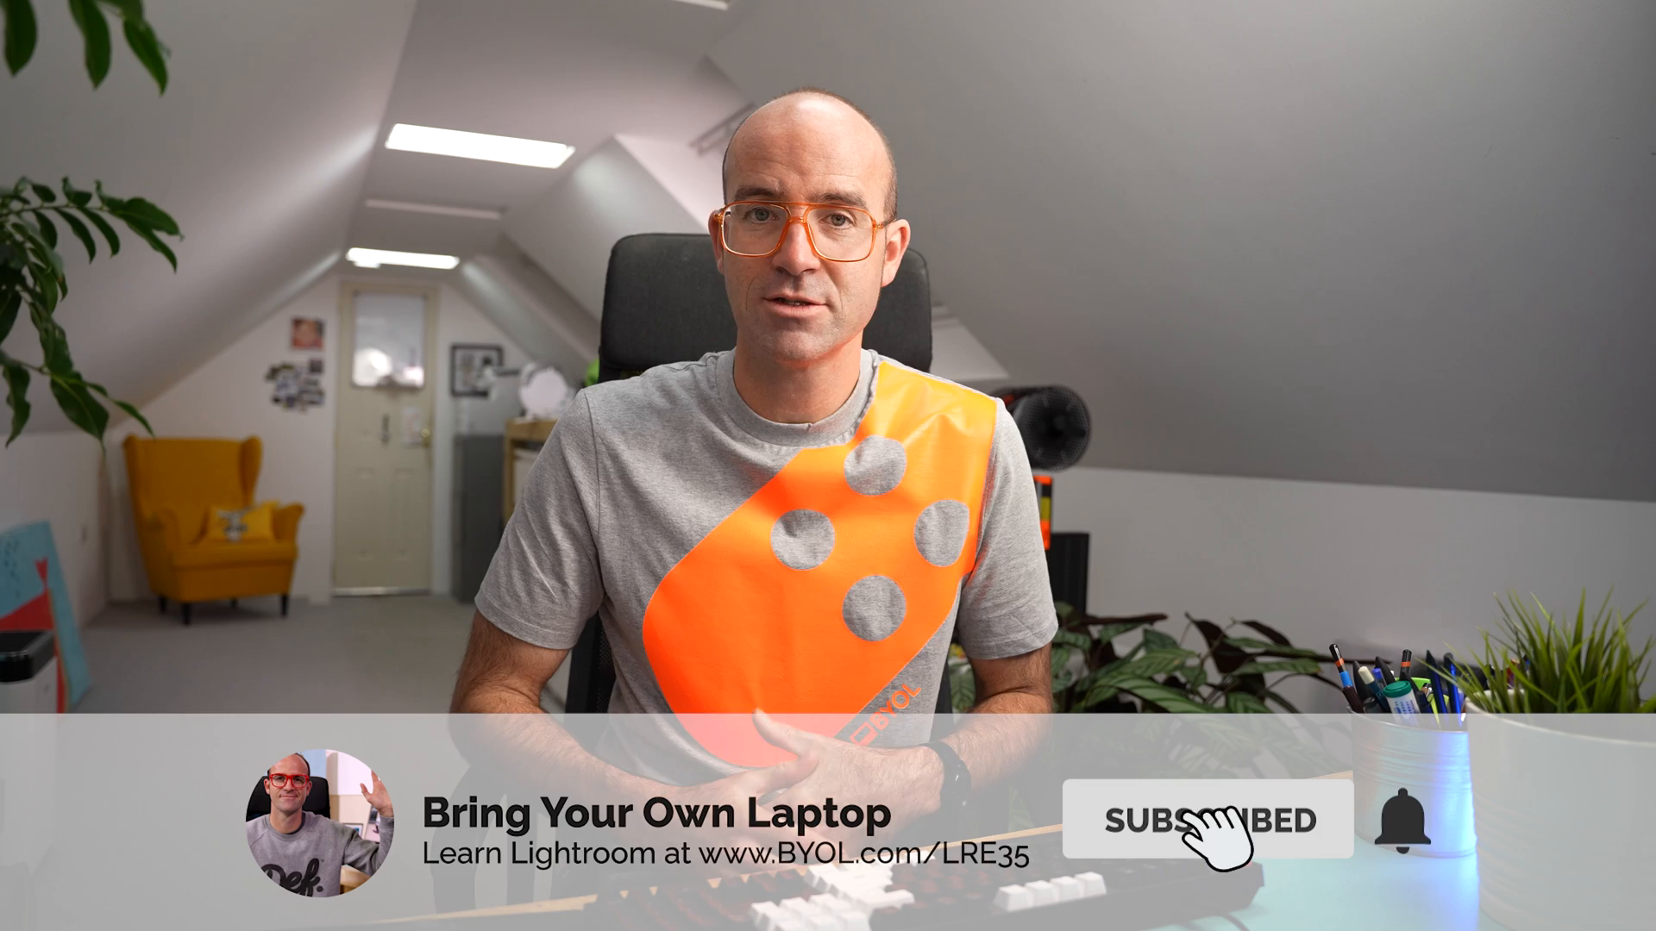